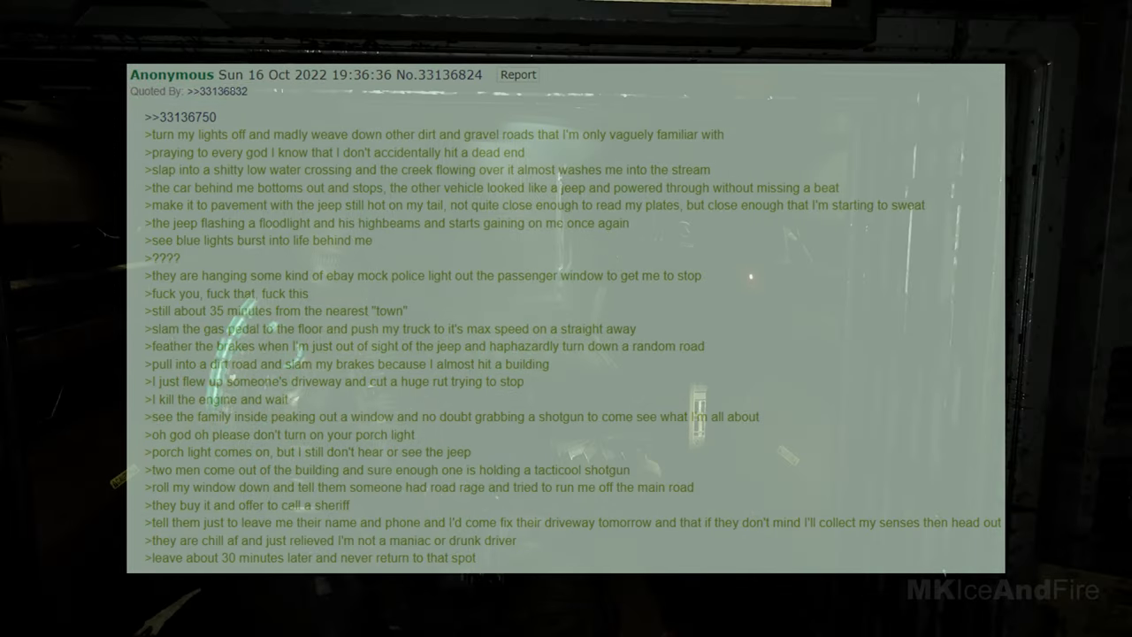
key(m)
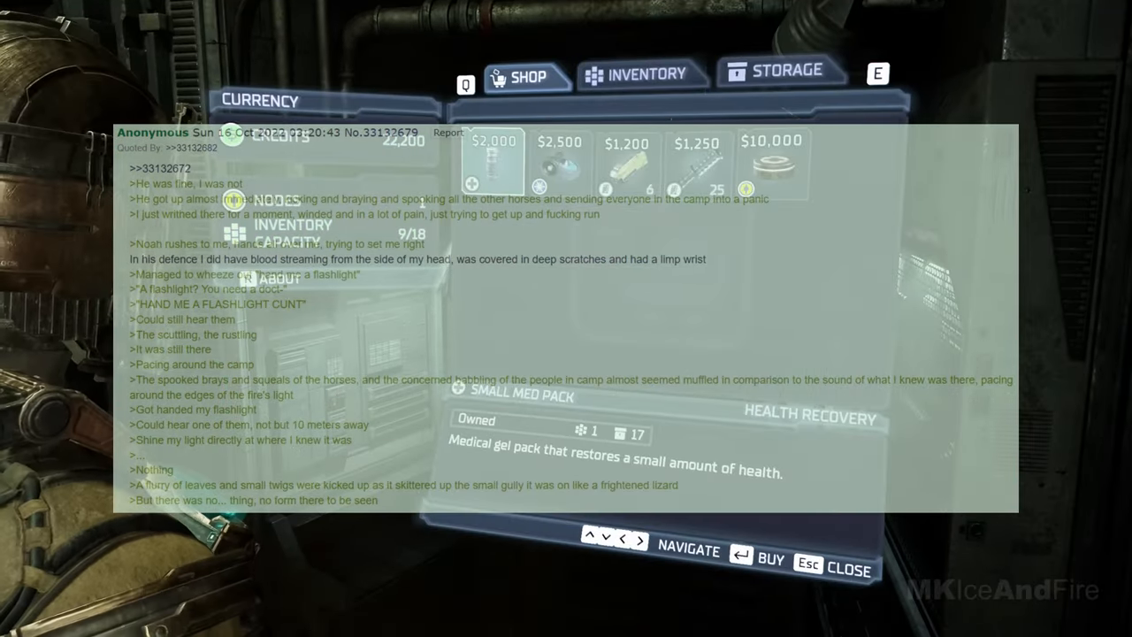
click(641, 73)
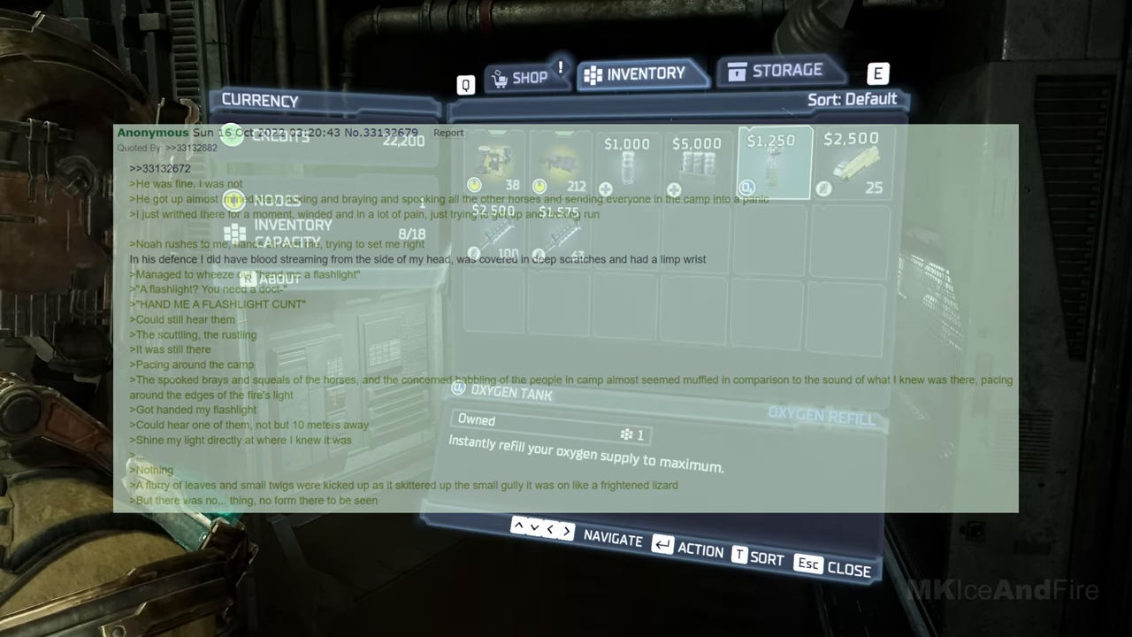
click(772, 159)
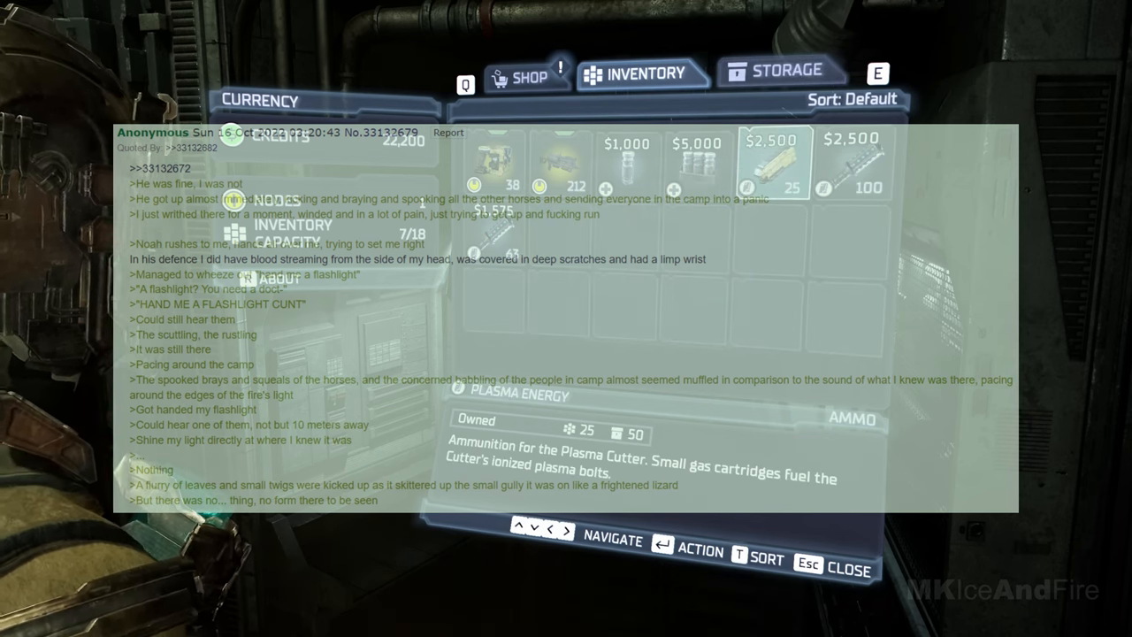
click(696, 164)
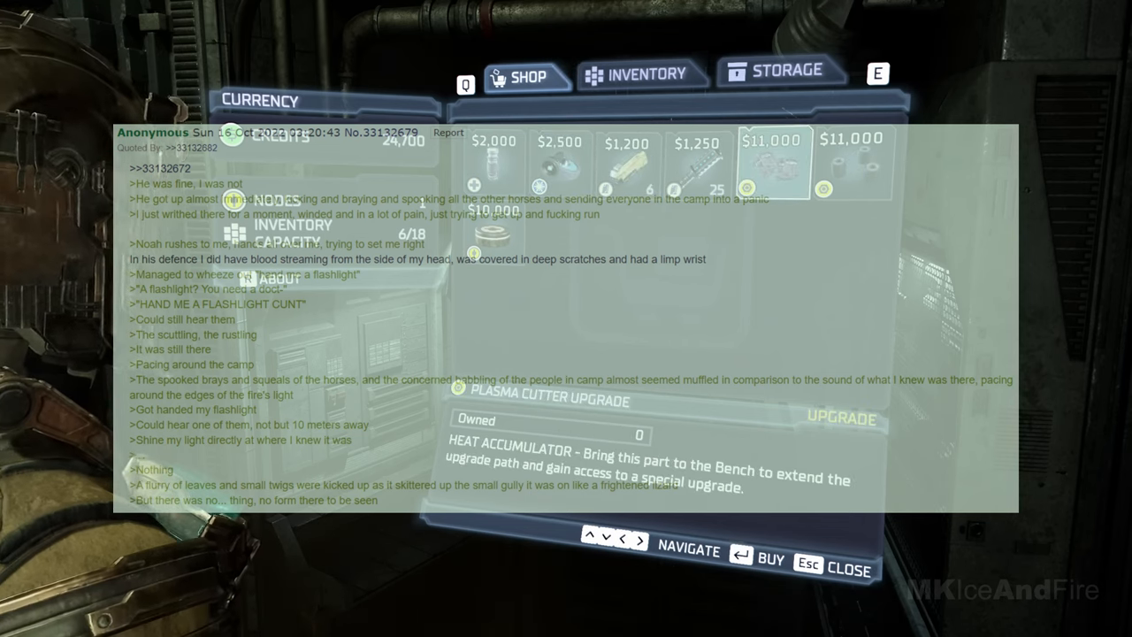
click(771, 159)
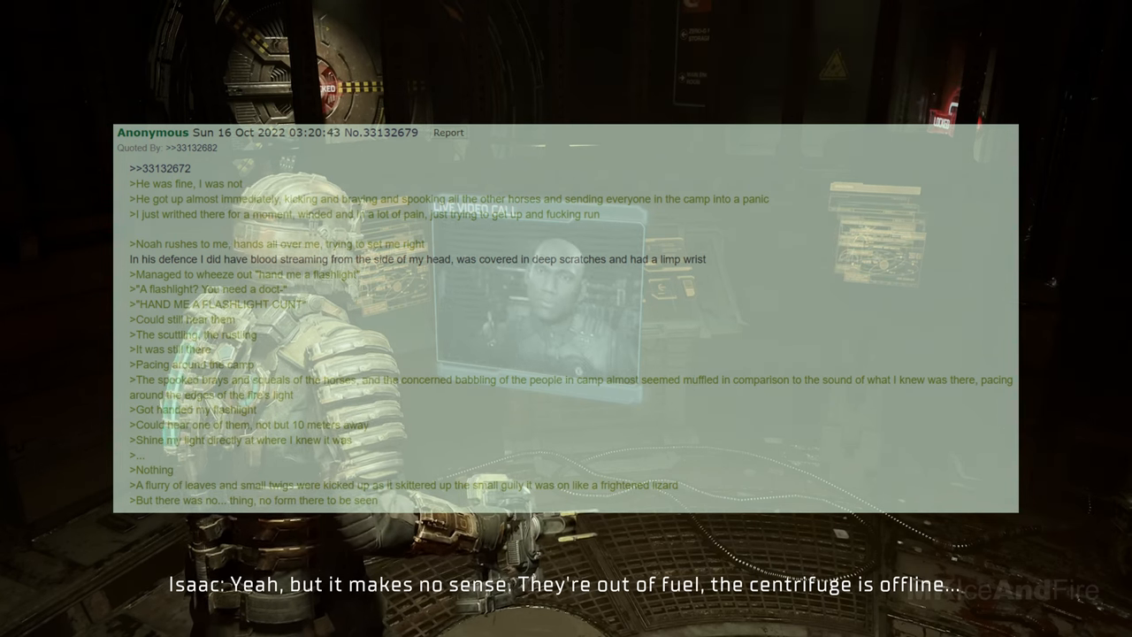
scroll(down, 3)
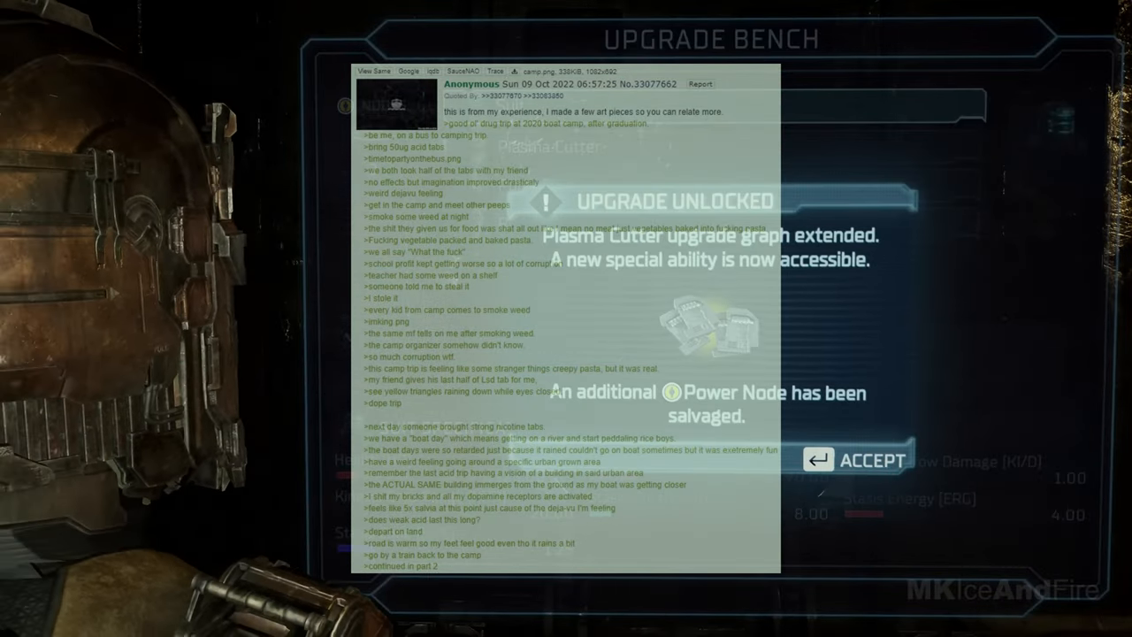
click(871, 461)
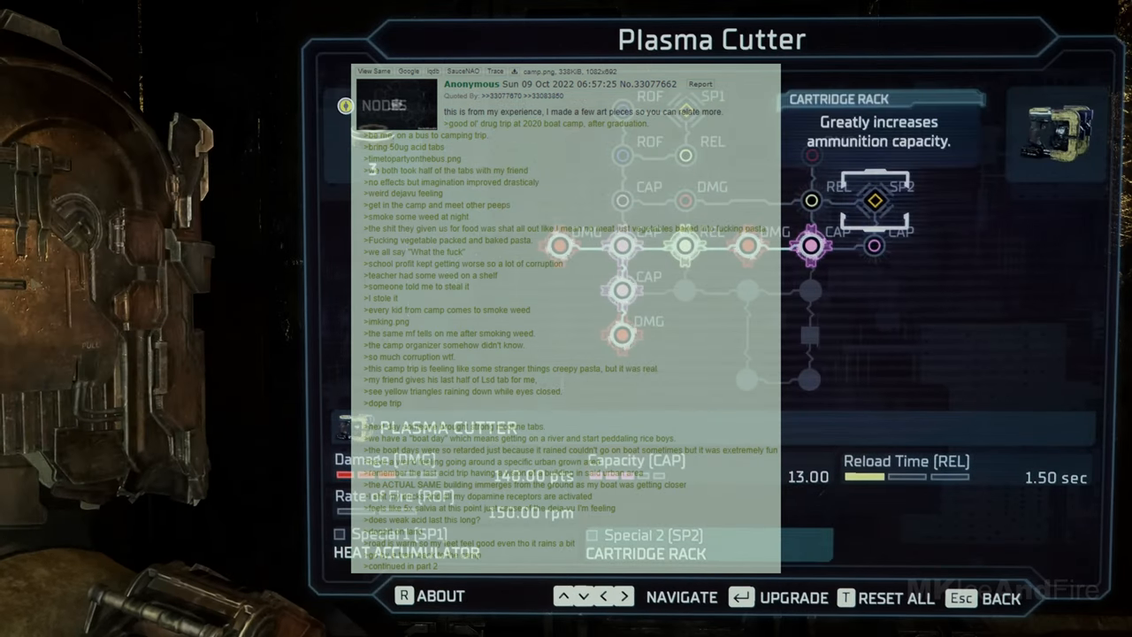
click(878, 246)
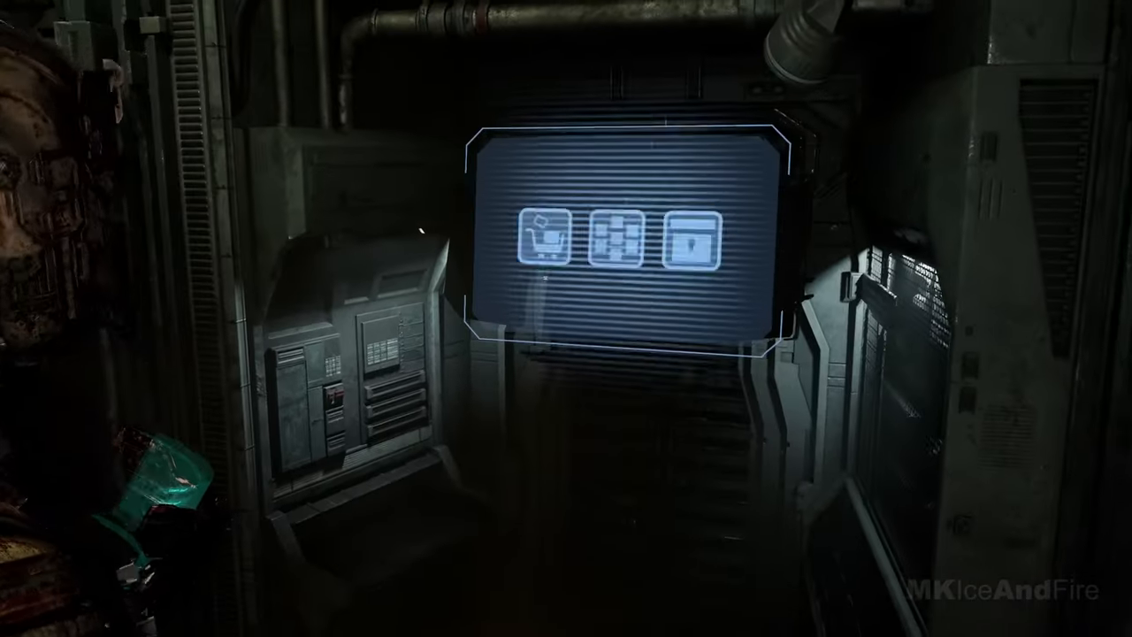
click(550, 243)
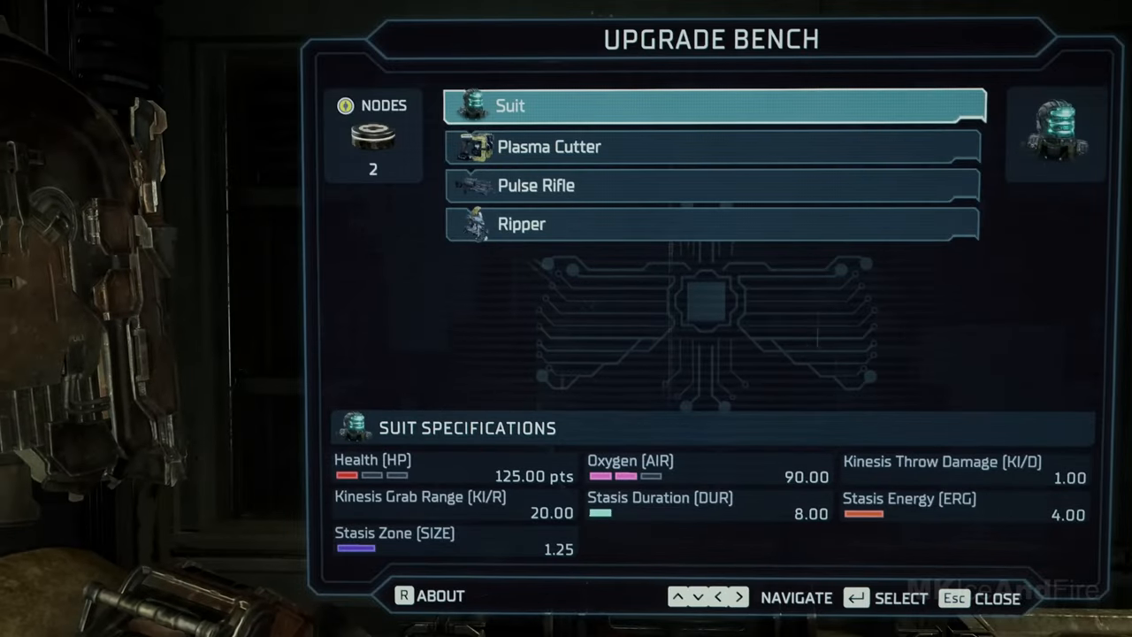
click(540, 147)
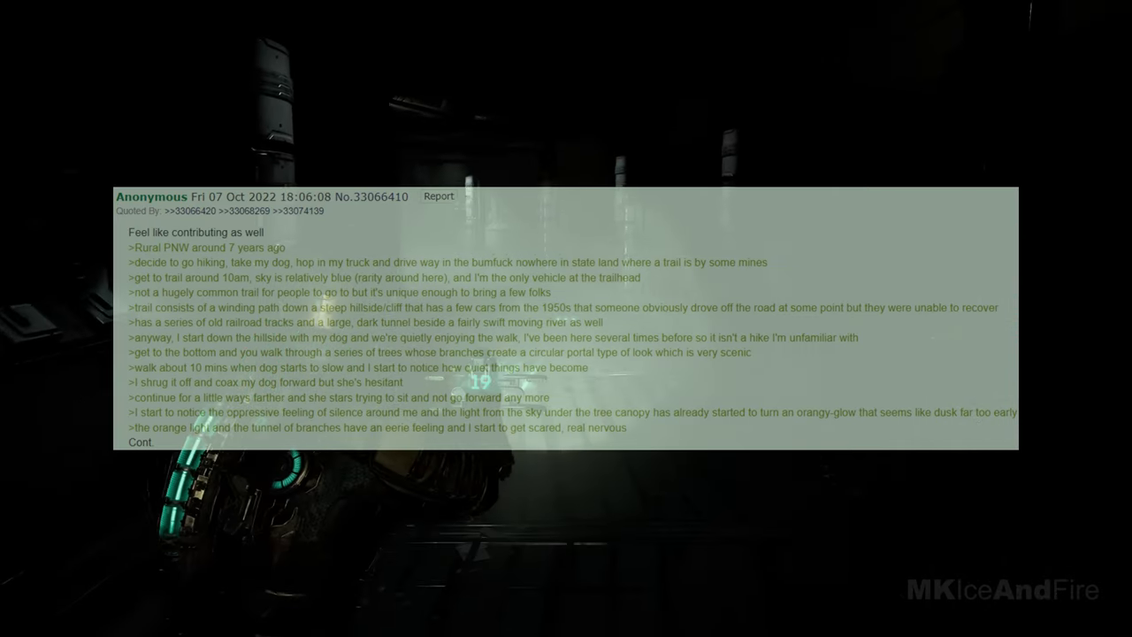
scroll(down, 3)
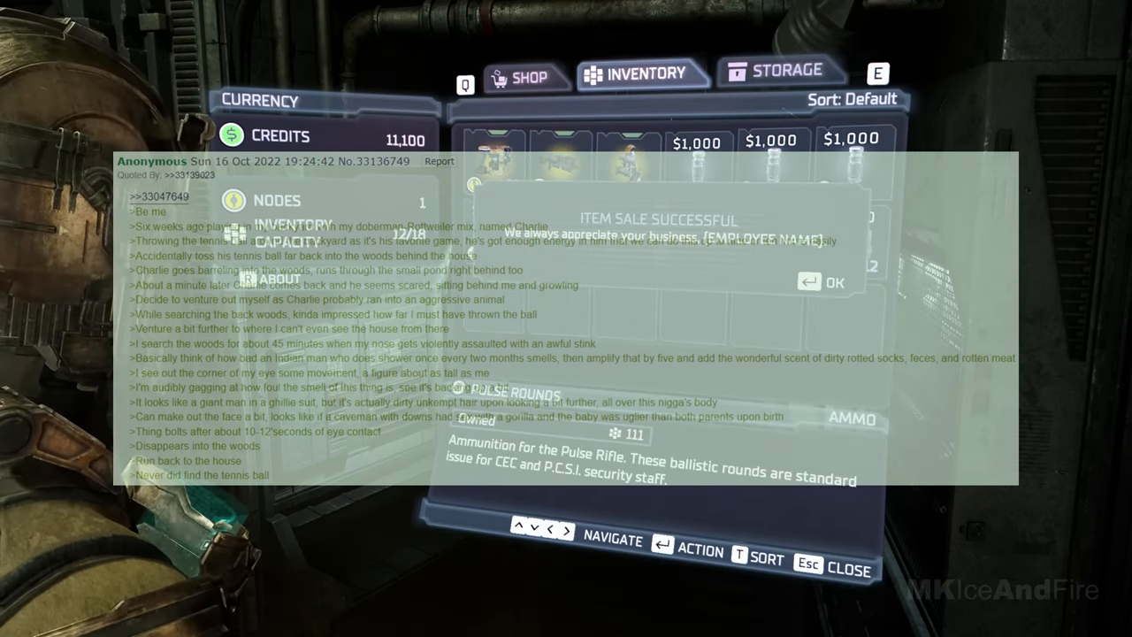
click(821, 282)
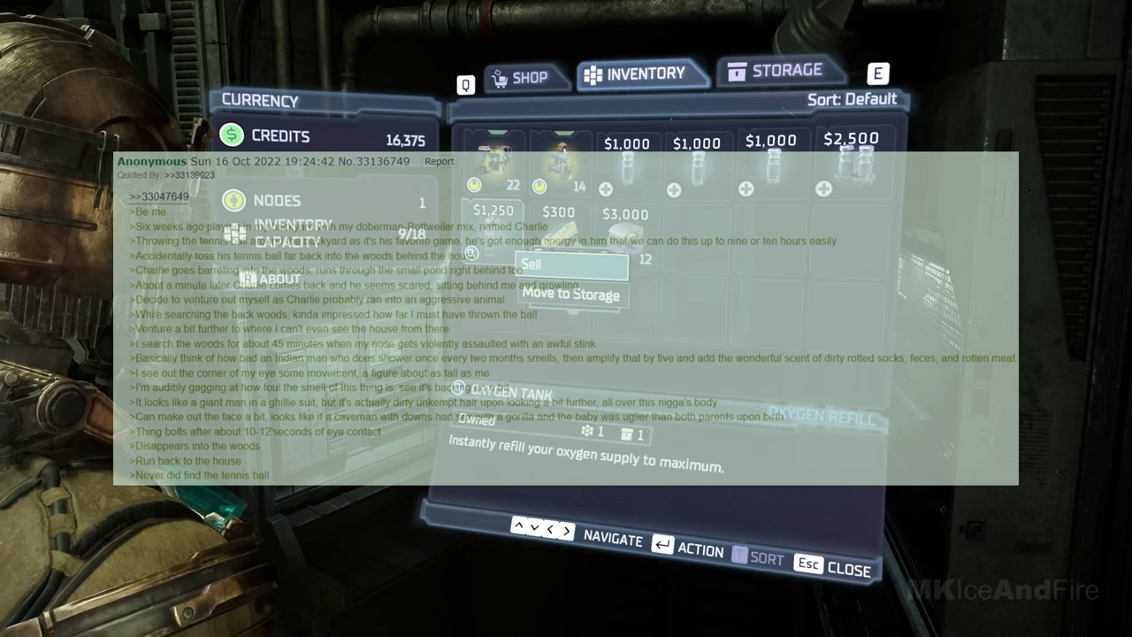
click(527, 265)
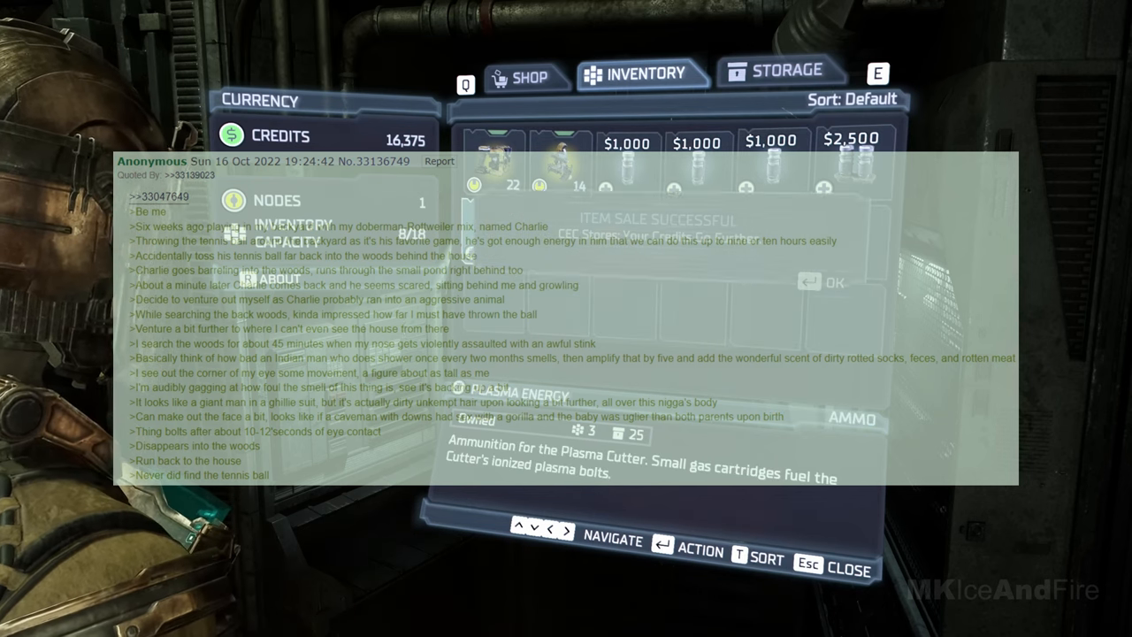